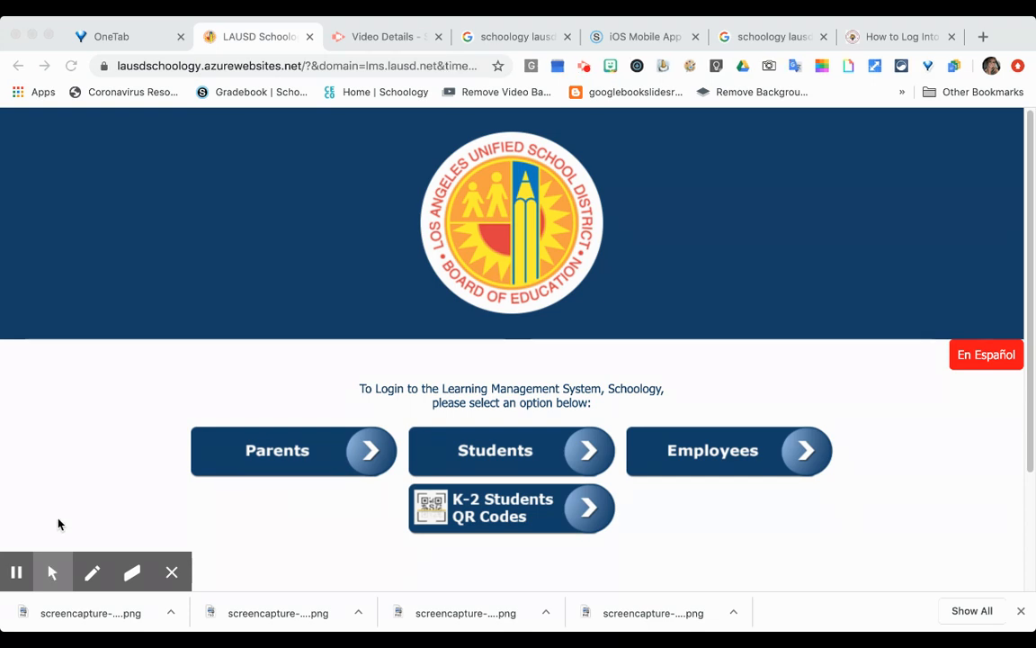
{"action": "mouse_move", "coordinate": [223, 36]}
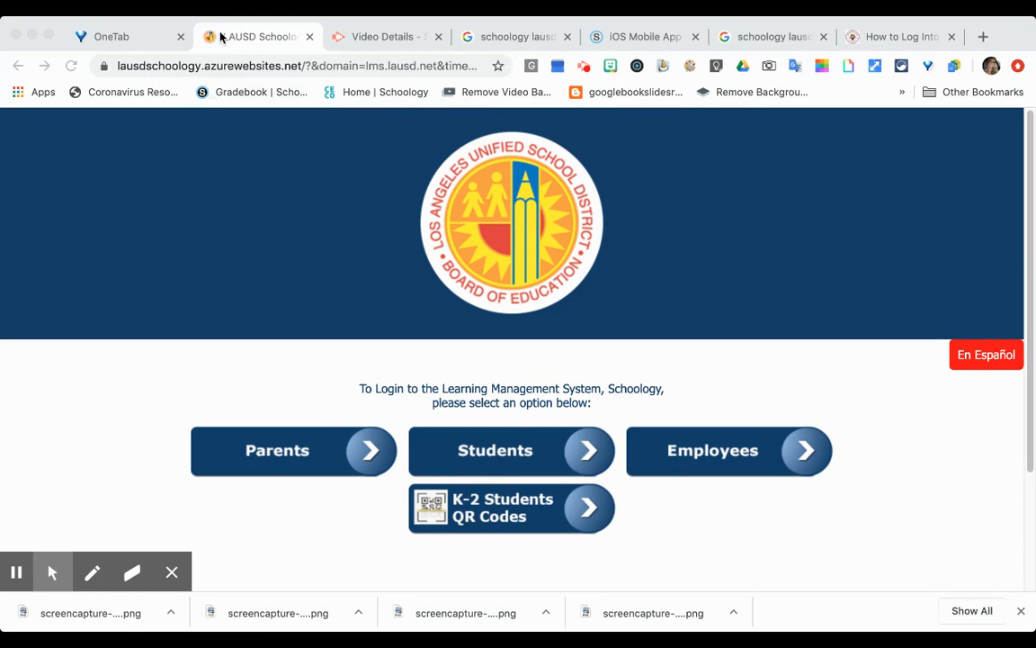
Step: Switch to the Virgil MS 'How to Log Into Schoology' guide tab
{"action": "left_click", "coordinate": [286, 65]}
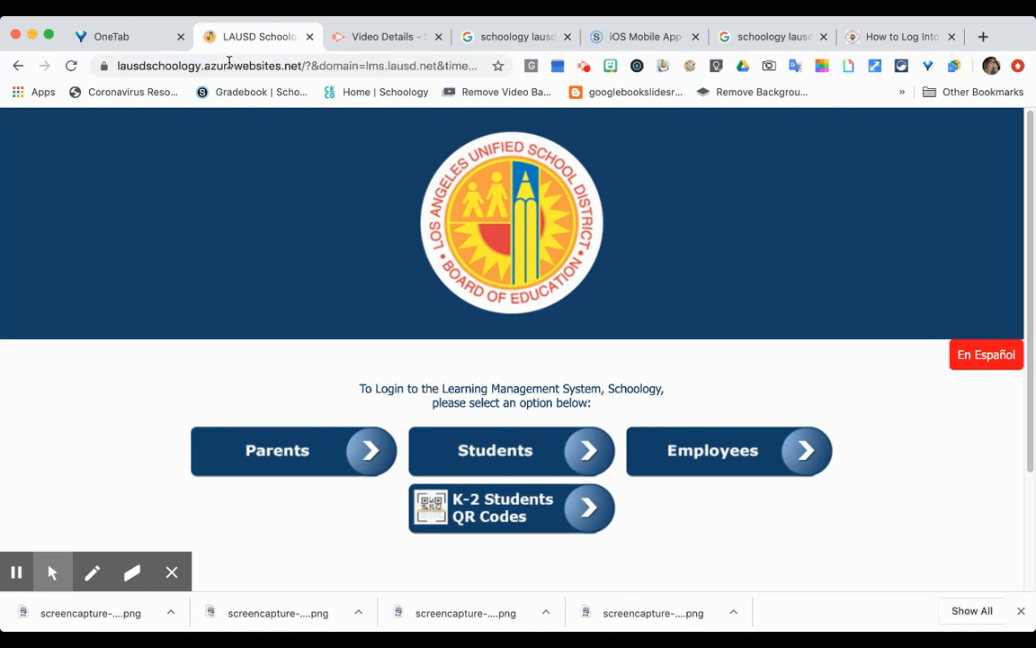
{"action": "mouse_move", "coordinate": [466, 313]}
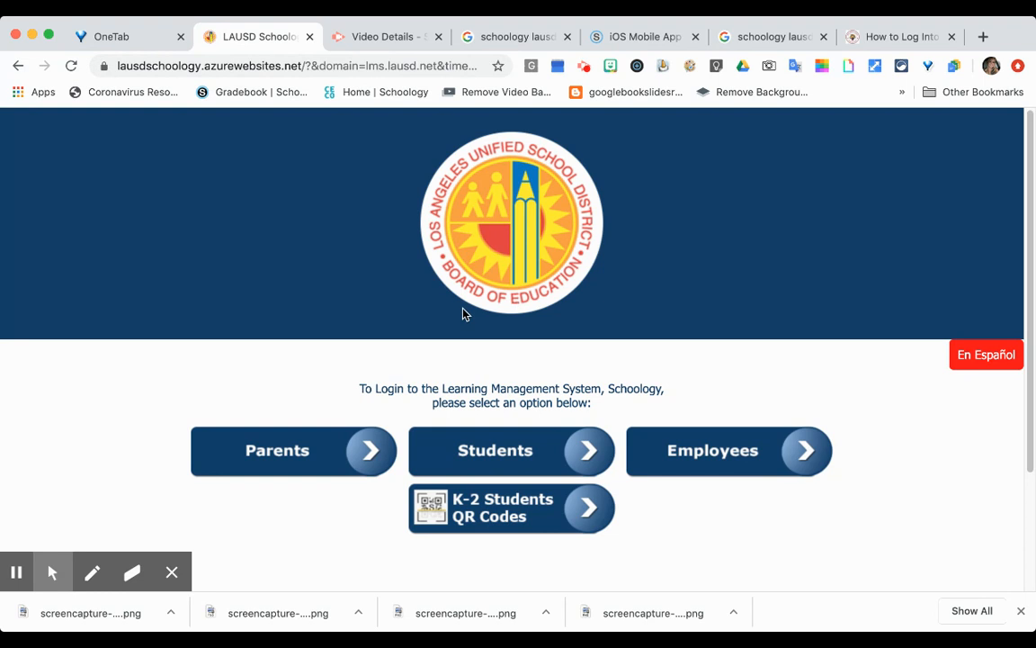
{"action": "mouse_move", "coordinate": [489, 352]}
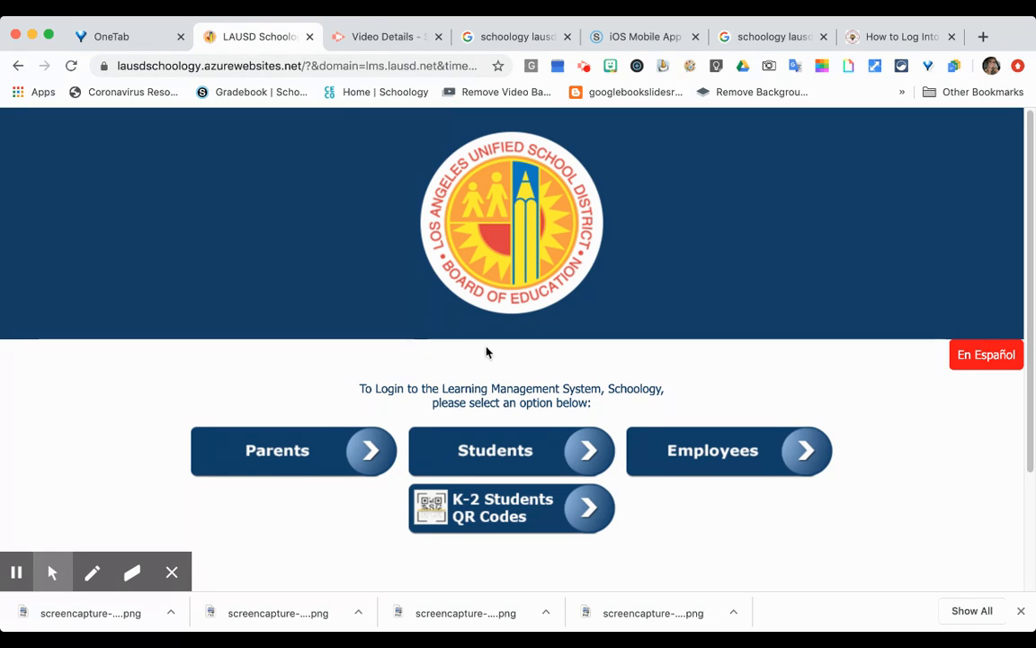
{"action": "mouse_move", "coordinate": [494, 459]}
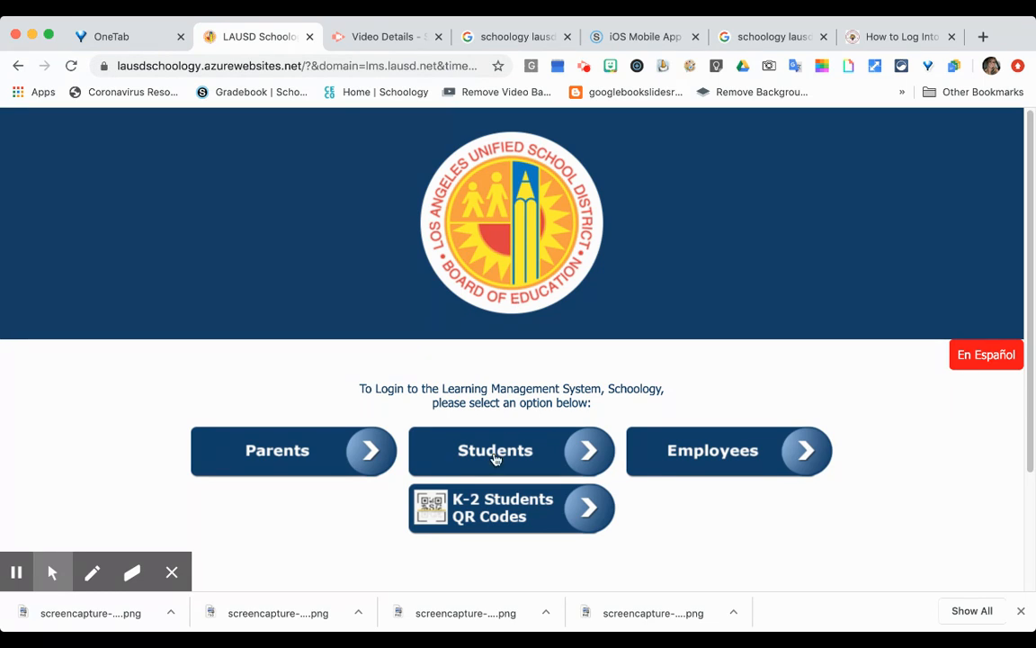
{"action": "mouse_move", "coordinate": [493, 450]}
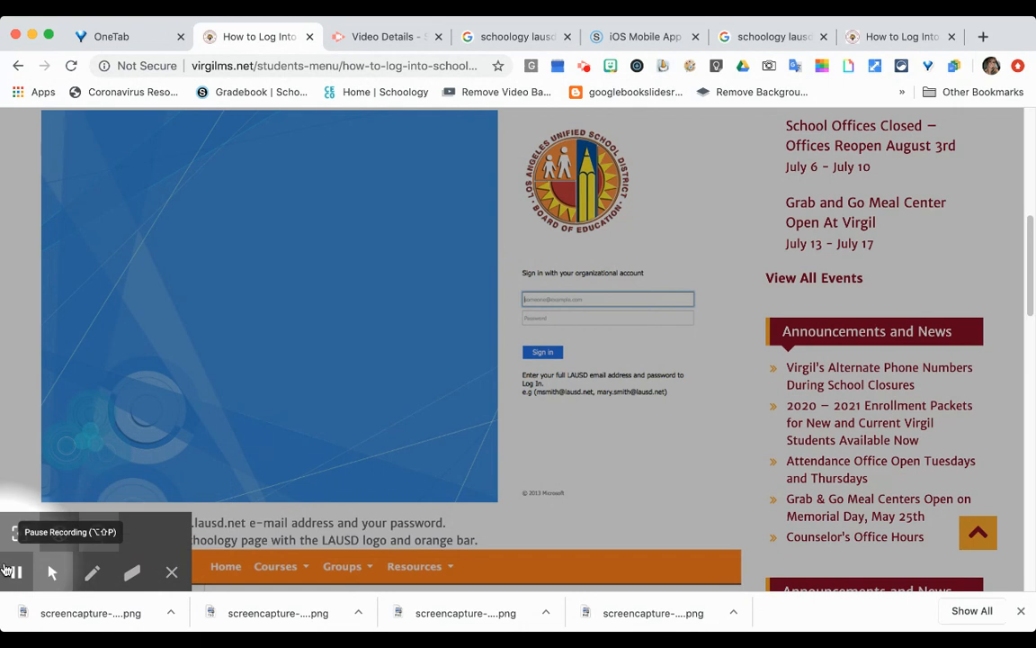
Step: Switch to the Schoology Support 'iOS Mobile App' article tab showing the find-your-school login screen
{"action": "left_click", "coordinate": [259, 36]}
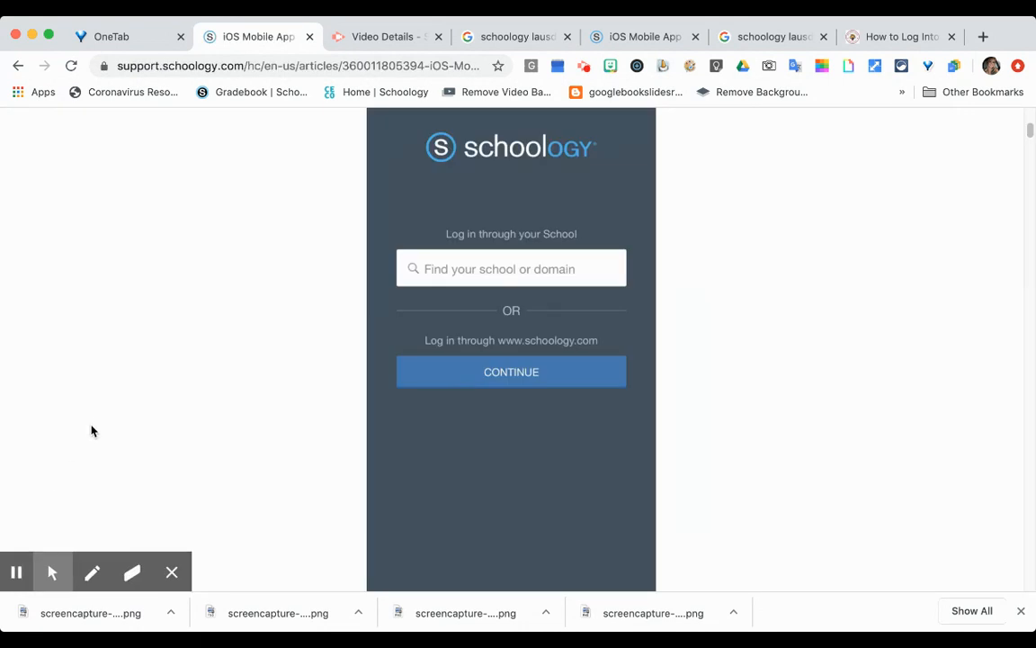
{"action": "mouse_move", "coordinate": [154, 358]}
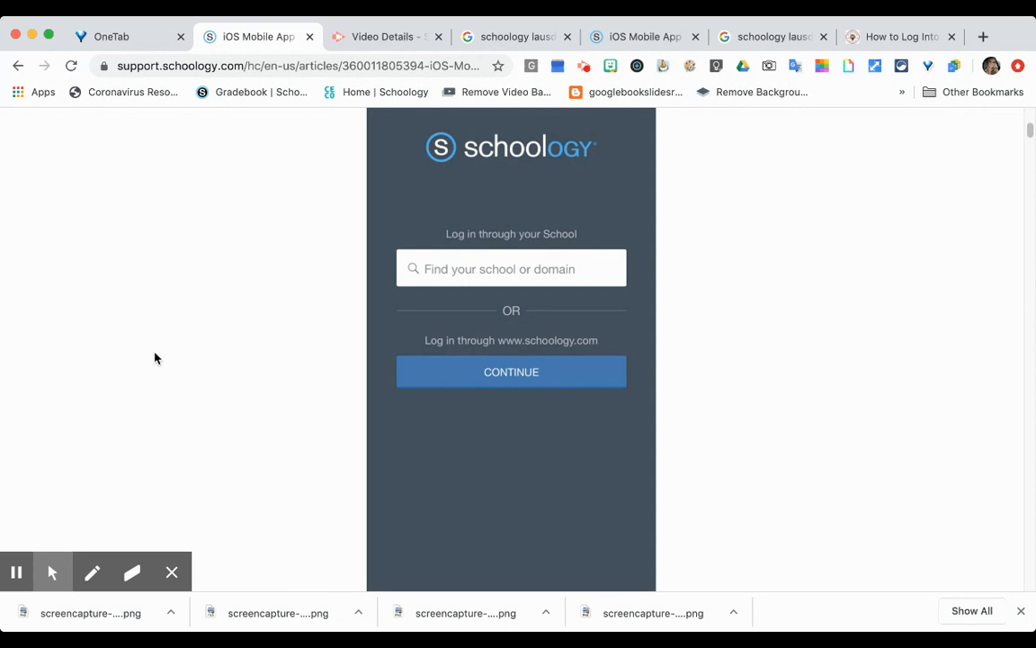
{"action": "mouse_move", "coordinate": [461, 178]}
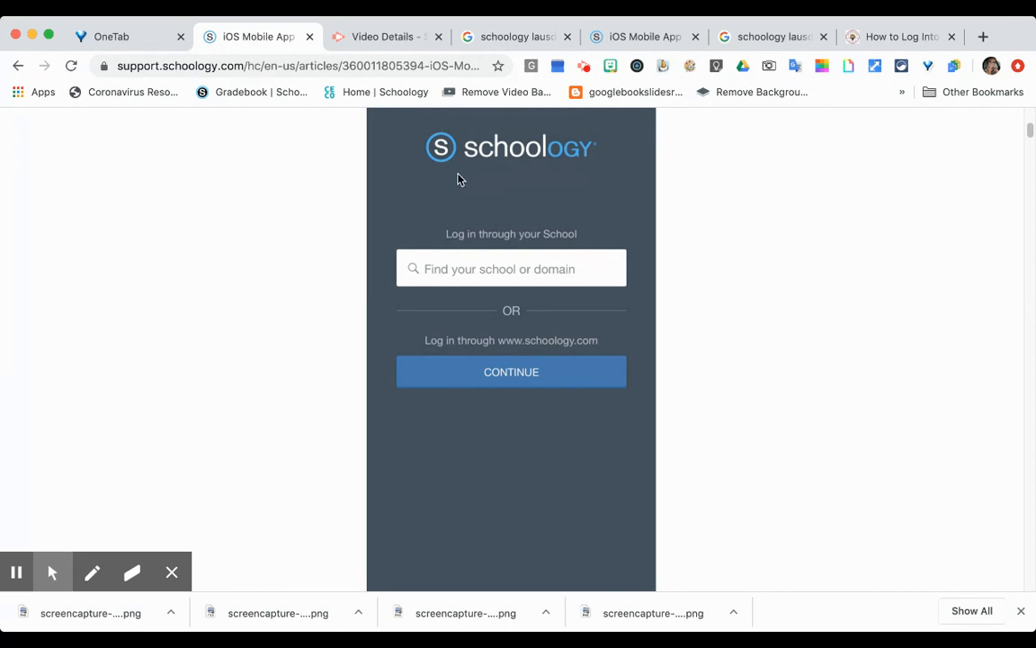
{"action": "mouse_move", "coordinate": [428, 169]}
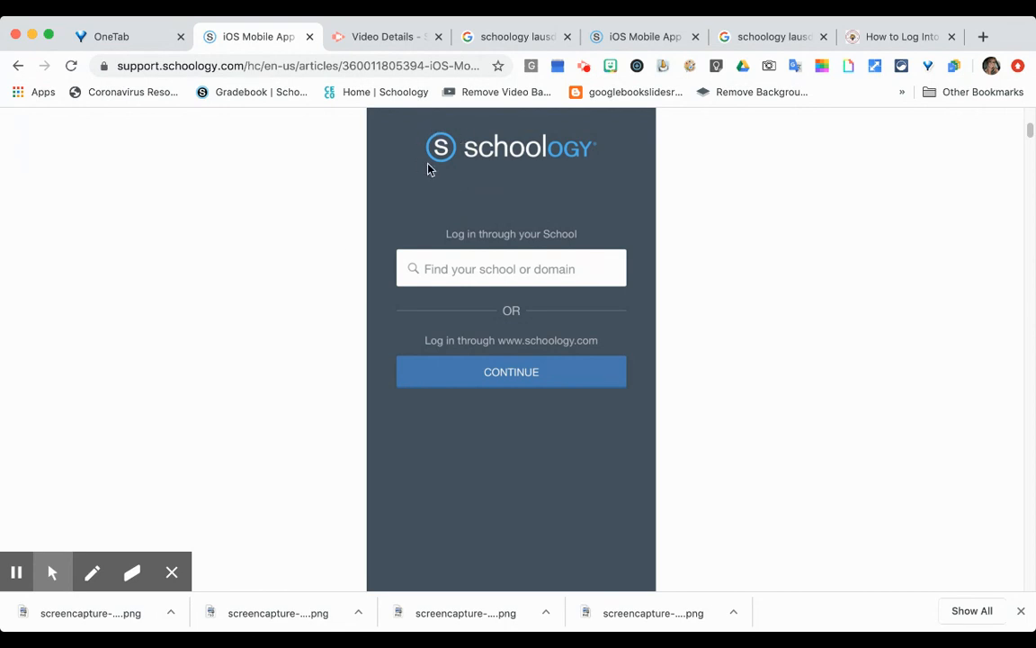
{"action": "mouse_move", "coordinate": [441, 162]}
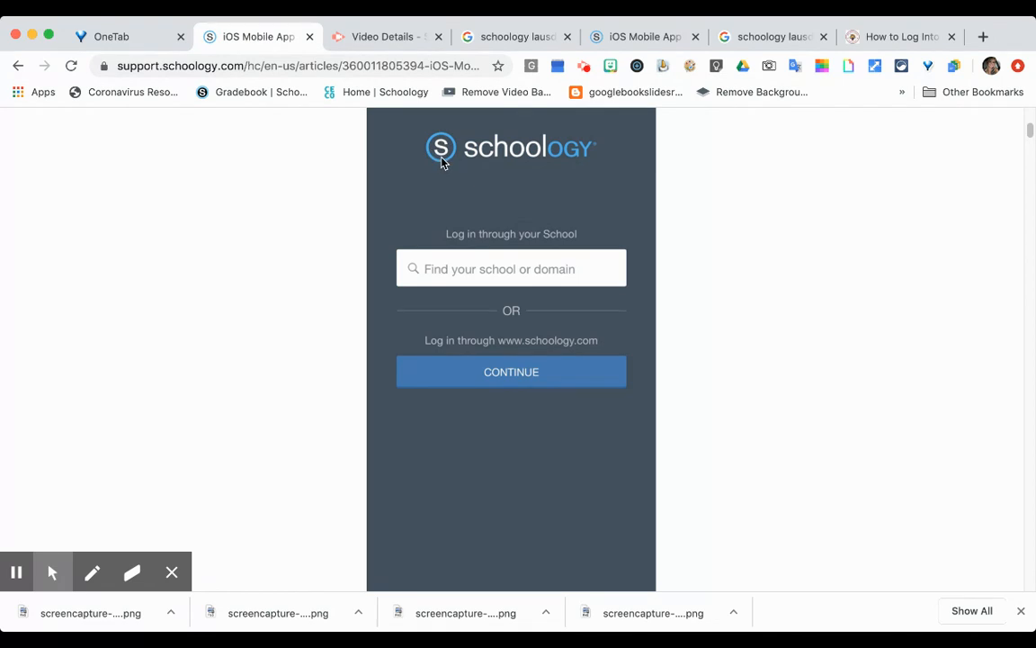
{"action": "mouse_move", "coordinate": [489, 363]}
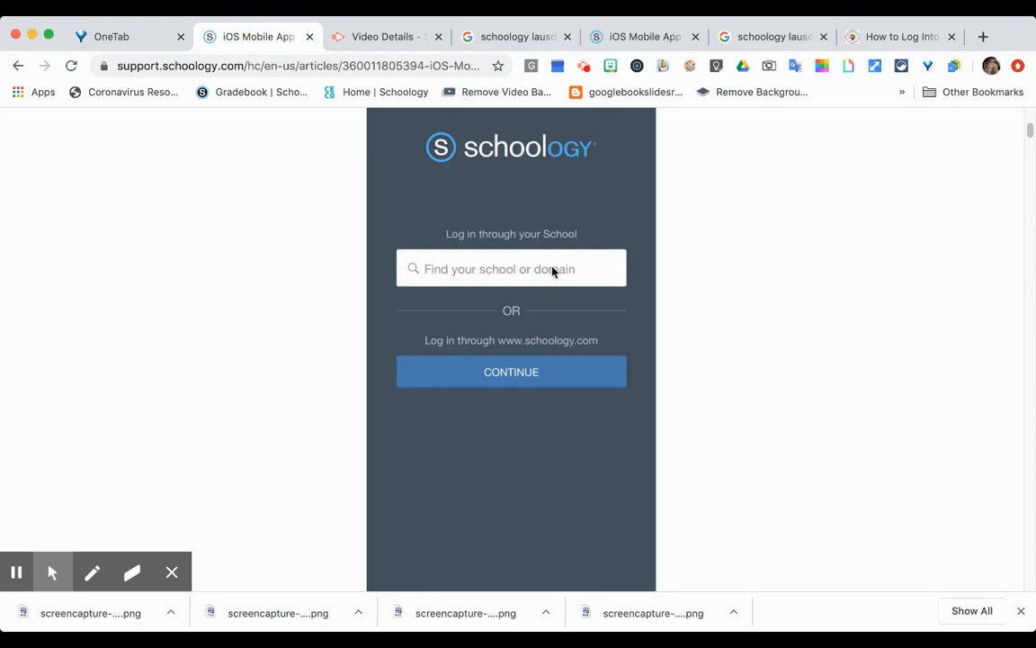
{"action": "mouse_move", "coordinate": [594, 277]}
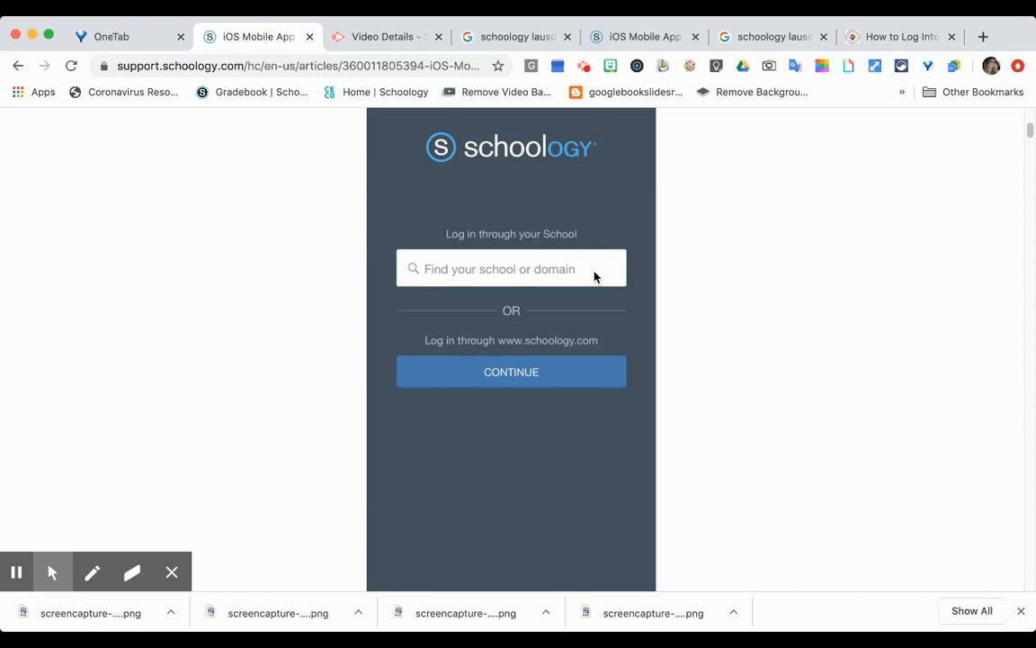
{"action": "mouse_move", "coordinate": [558, 274]}
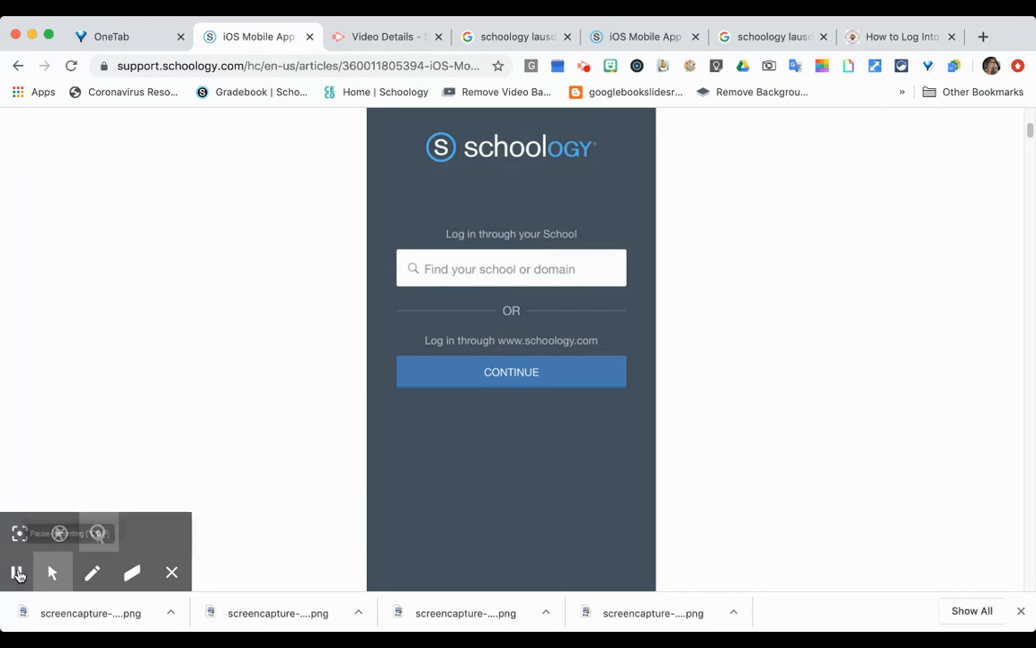
{"action": "left_click", "coordinate": [259, 36]}
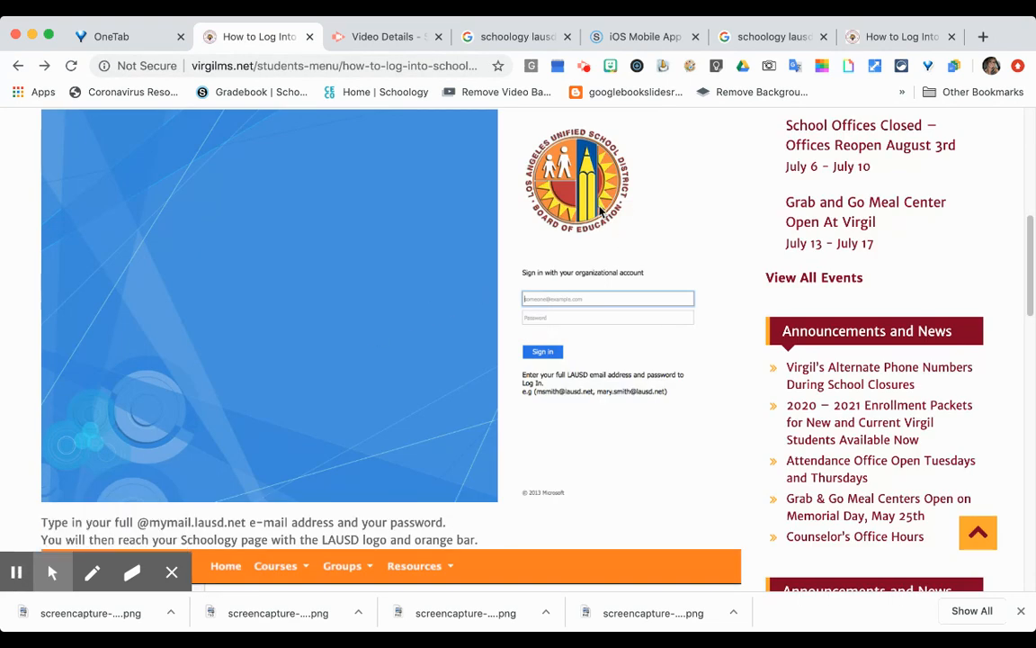
{"action": "mouse_move", "coordinate": [558, 153]}
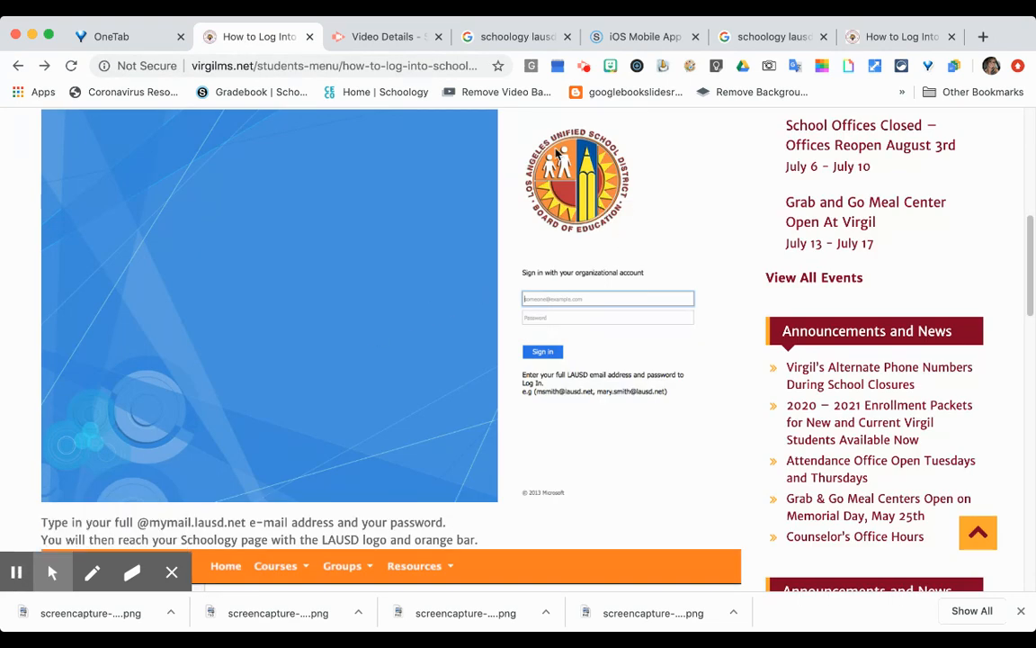
{"action": "mouse_move", "coordinate": [582, 227]}
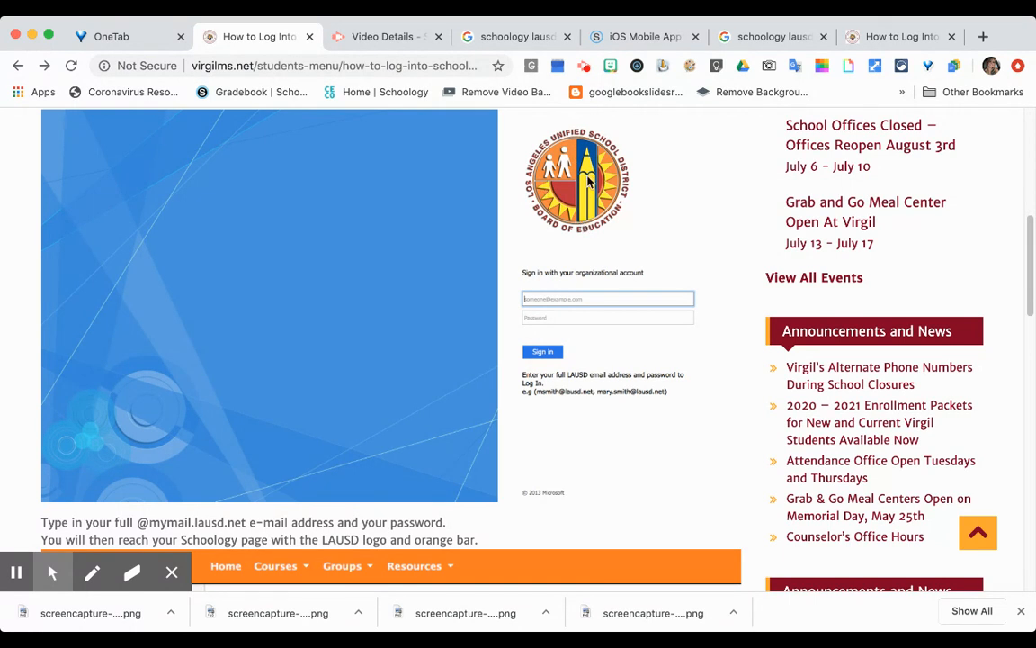
{"action": "mouse_move", "coordinate": [554, 252]}
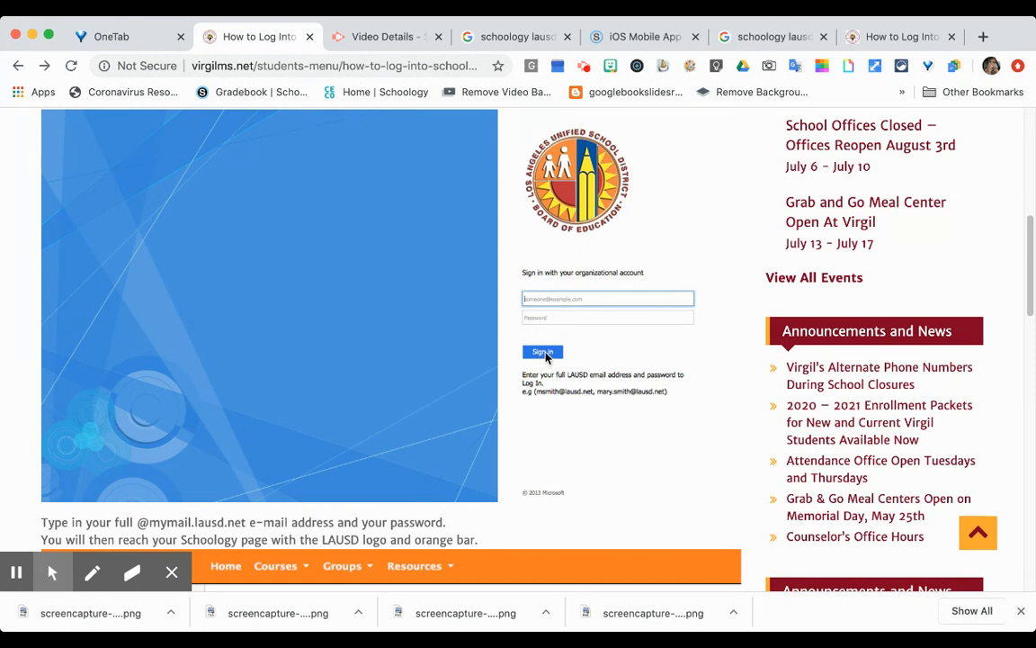
{"action": "mouse_move", "coordinate": [29, 536]}
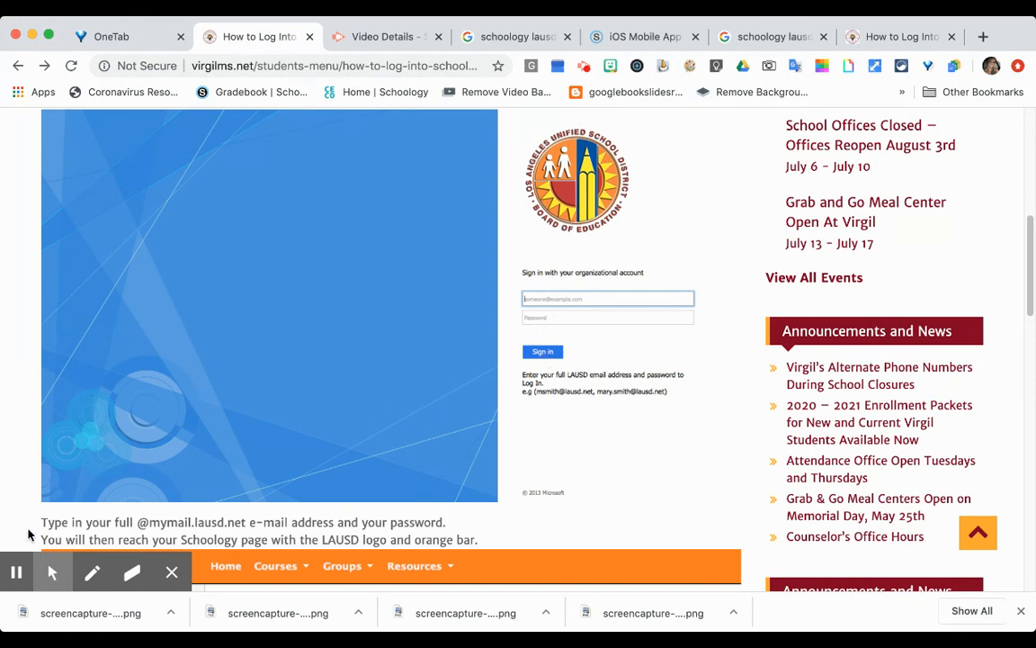